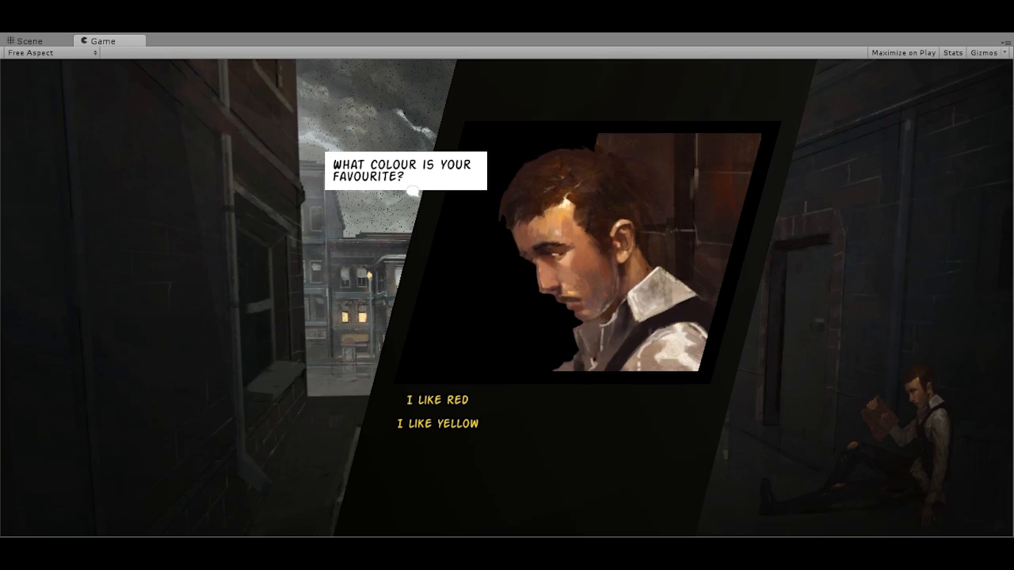
{"action": "mouse_move", "coordinate": [467, 377]}
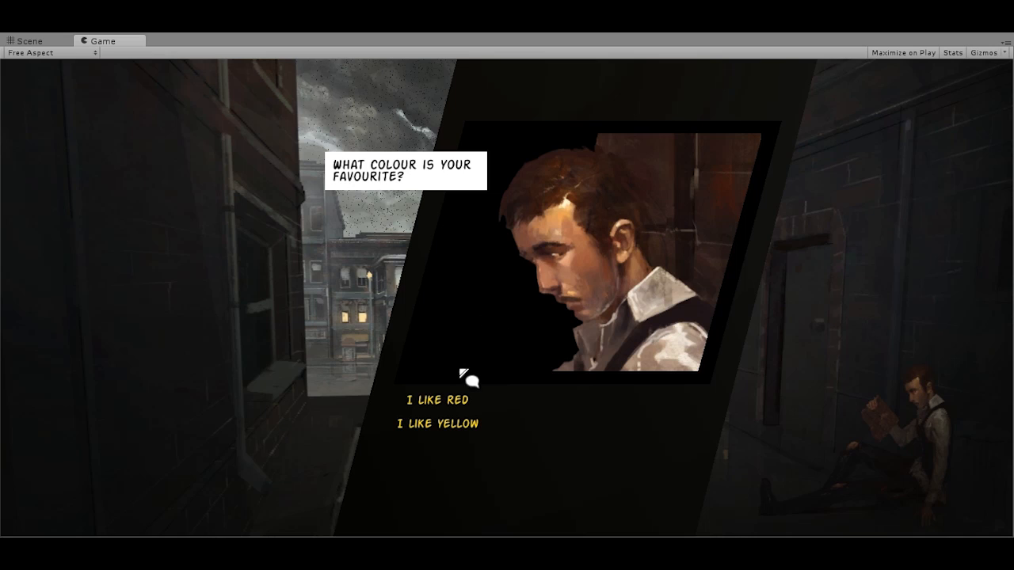
Step: Answer the favourite-colour question and play the dialogue through to its END line about roses
{"action": "left_click", "coordinate": [437, 399]}
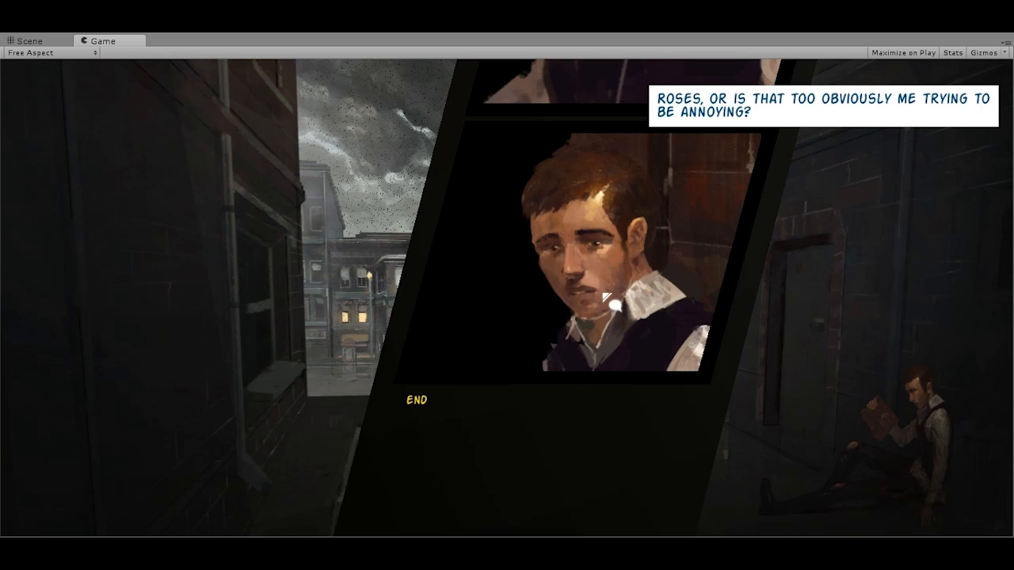
{"action": "mouse_move", "coordinate": [700, 190]}
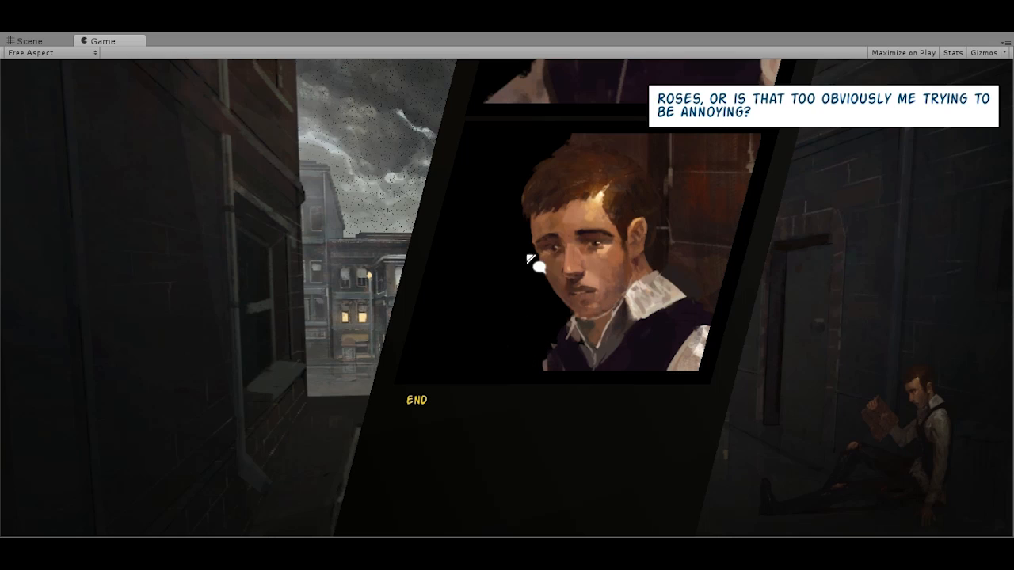
{"action": "mouse_move", "coordinate": [409, 472]}
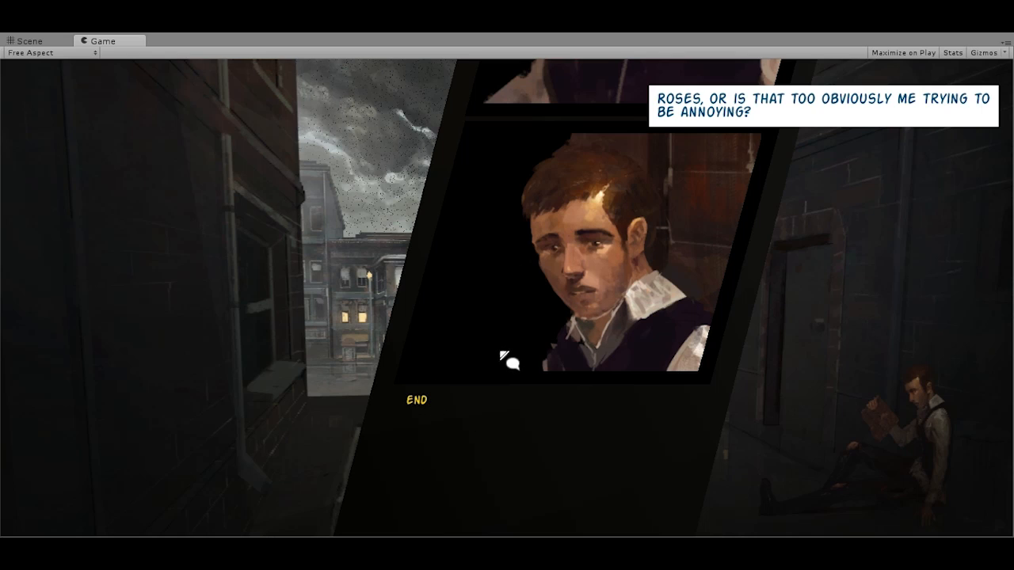
{"action": "mouse_move", "coordinate": [498, 318]}
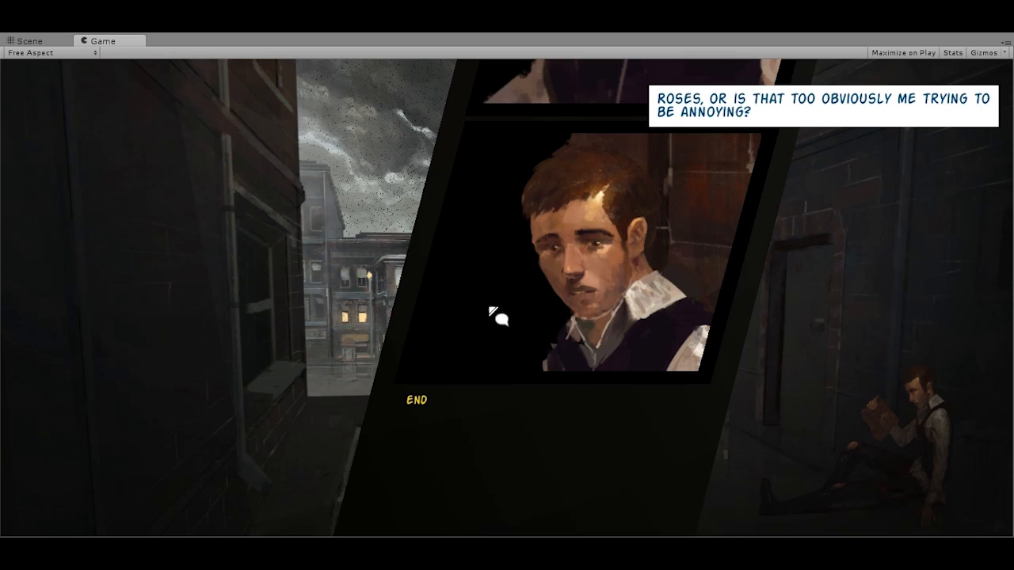
{"action": "mouse_move", "coordinate": [424, 411]}
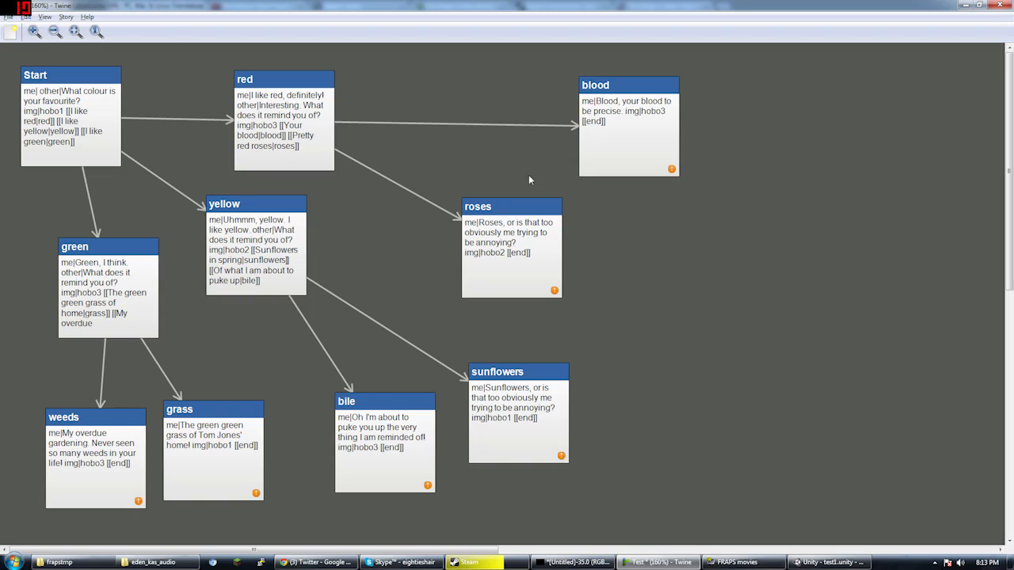
{"action": "mouse_move", "coordinate": [481, 157]}
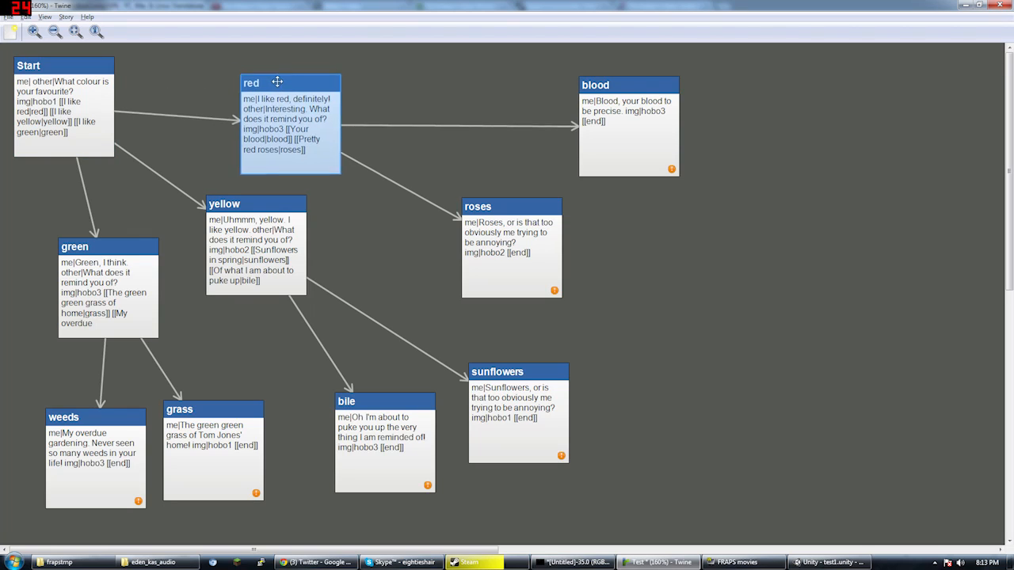
Step: Nudge the red passage box a little to the right on the story map
{"action": "left_click_drag", "start_coordinate": [277, 82], "coordinate": [301, 88]}
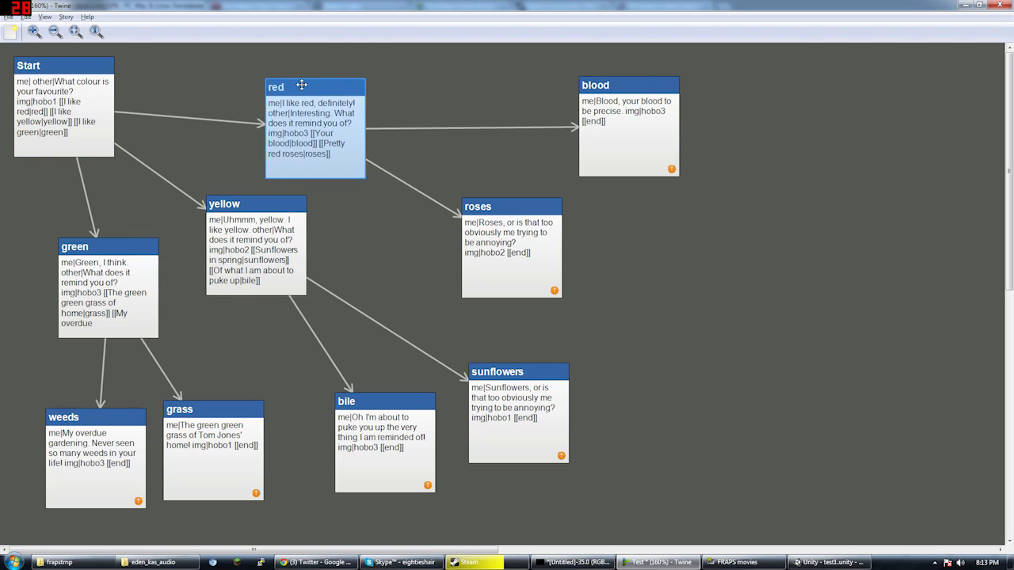
{"action": "mouse_move", "coordinate": [130, 95]}
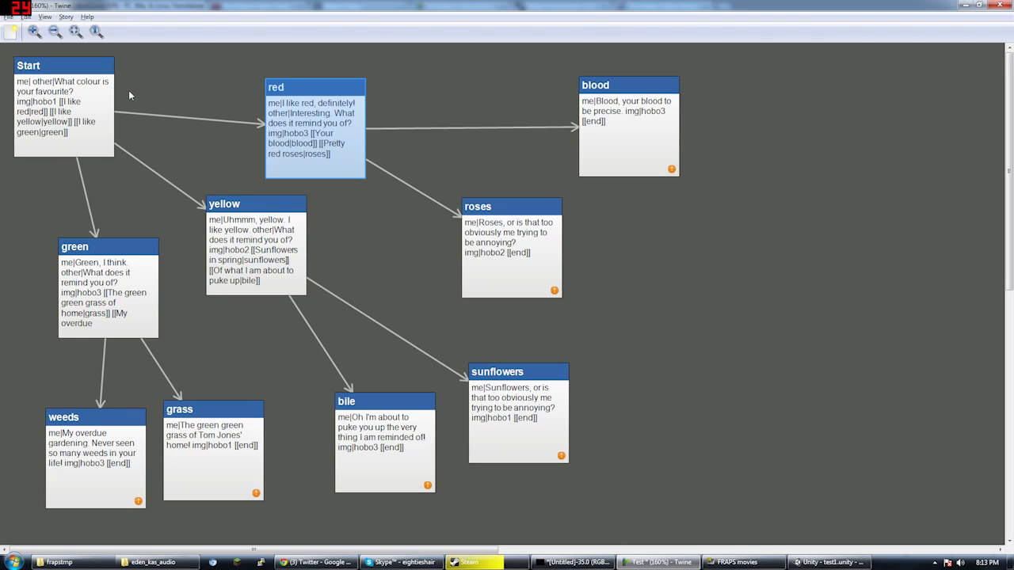
{"action": "mouse_move", "coordinate": [158, 86]}
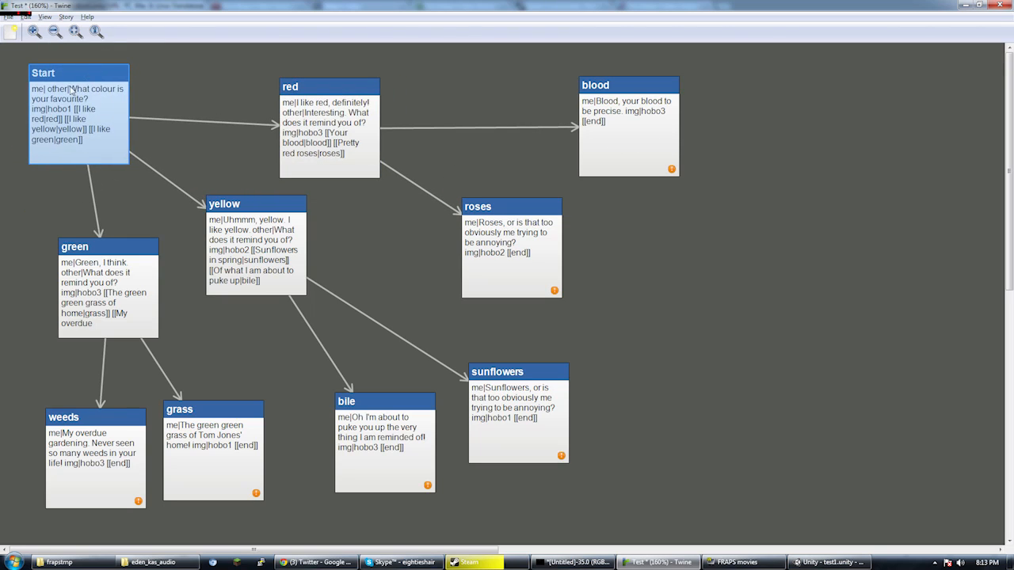
Step: Edit the red passage to read 'I like red!' with image hobo4 instead of hobo3, then close its editor
{"action": "double_click", "coordinate": [79, 73]}
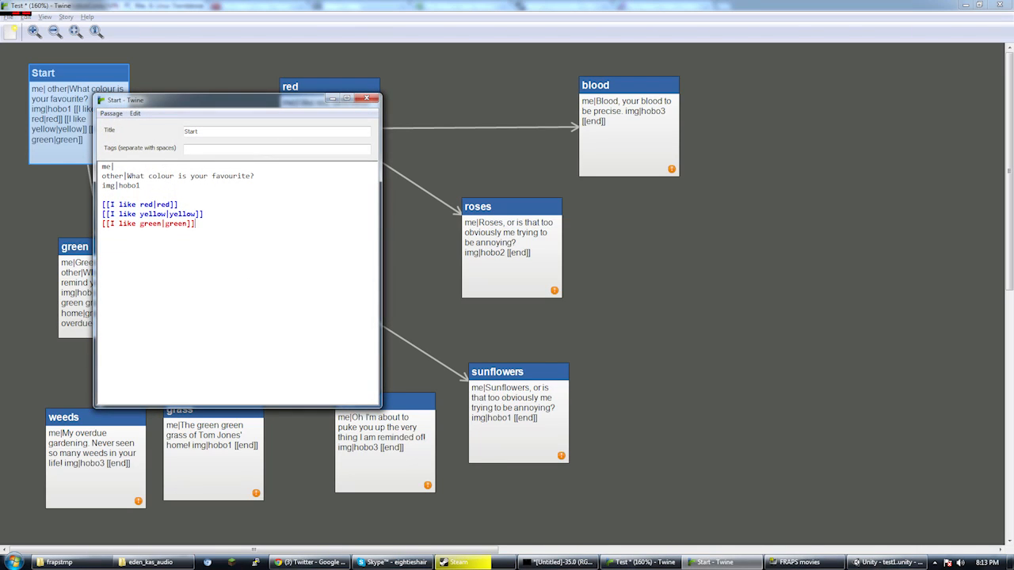
{"action": "left_click", "coordinate": [367, 98]}
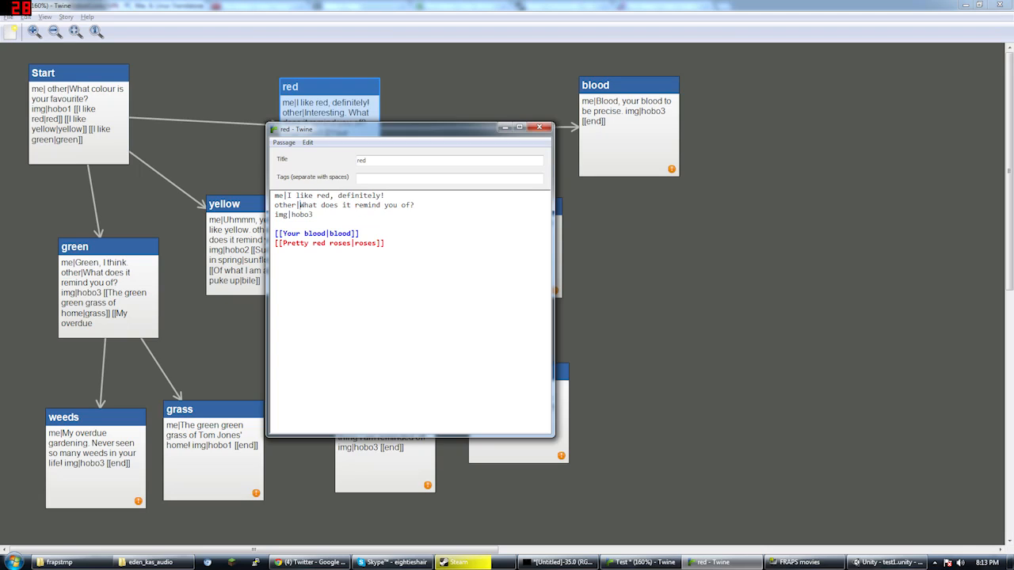
{"action": "double_click", "coordinate": [358, 197]}
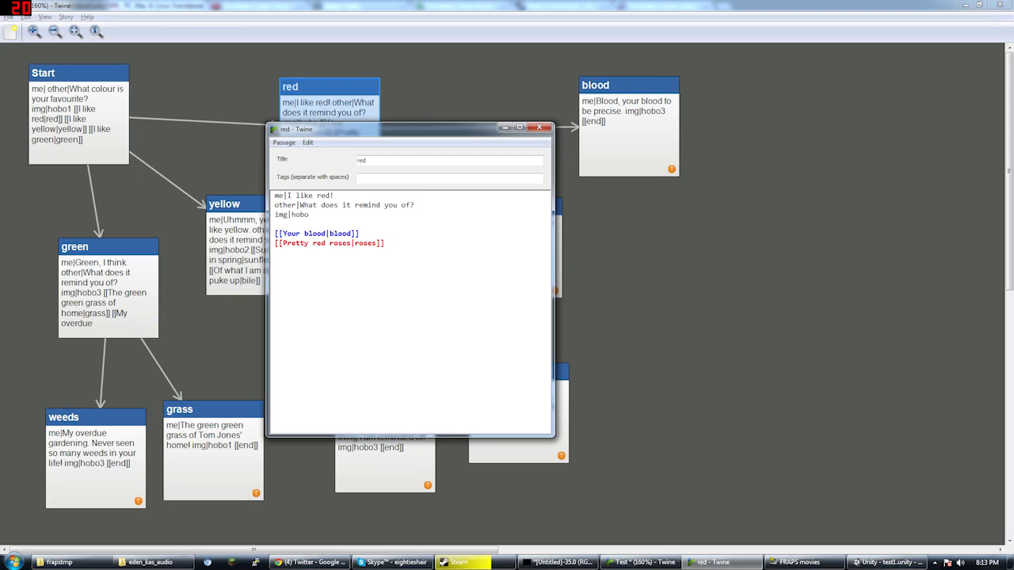
{"action": "double_click", "coordinate": [301, 216]}
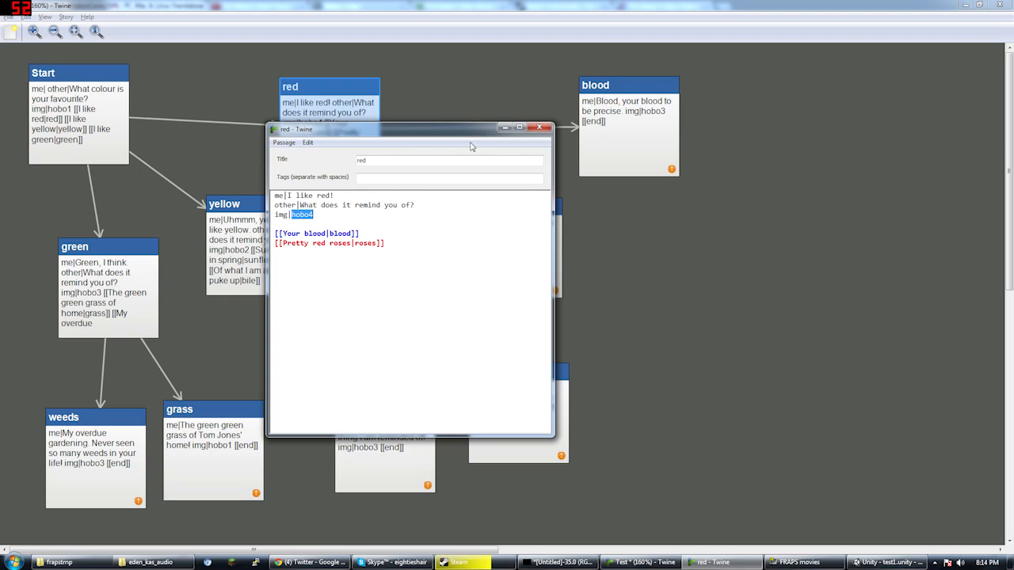
{"action": "left_click", "coordinate": [540, 127]}
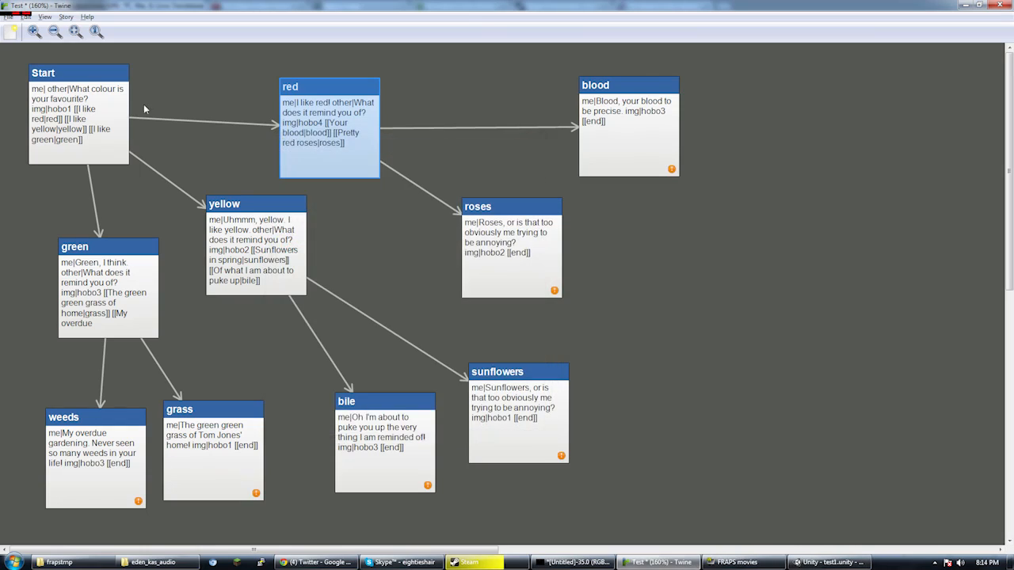
Step: Export the story's source code over TextConversation.txt in Resources, confirming the replace
{"action": "left_click", "coordinate": [9, 16]}
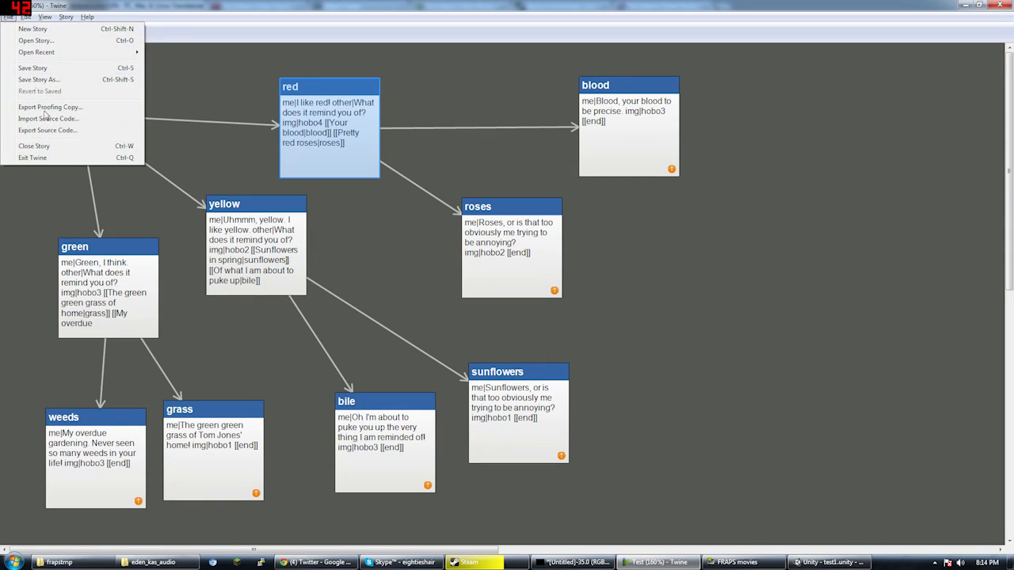
{"action": "left_click", "coordinate": [47, 130]}
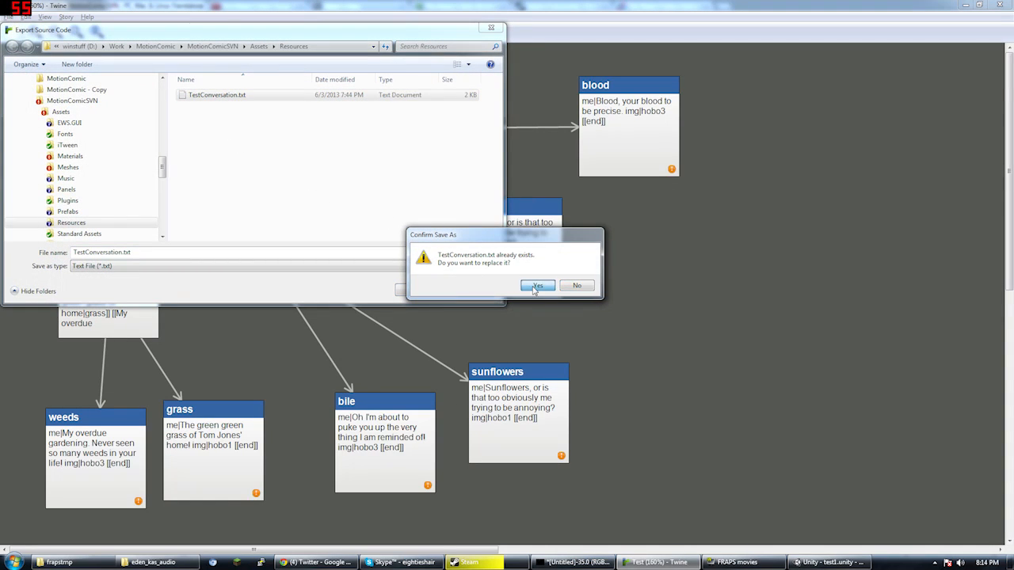
{"action": "left_click", "coordinate": [539, 285]}
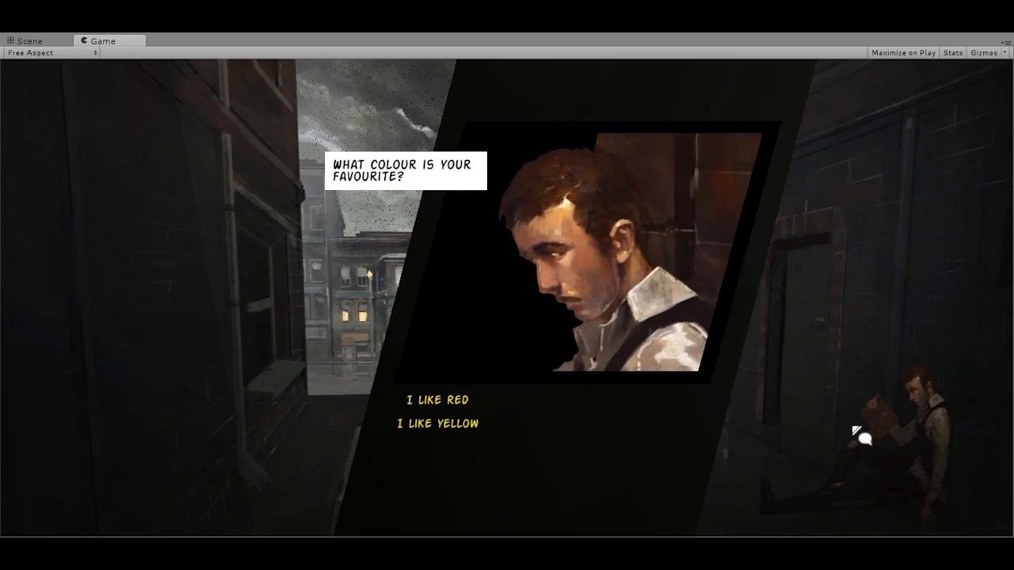
Step: Choose the red answer in the running game to see the updated 'I like red!' line and new image
{"action": "left_click", "coordinate": [437, 399]}
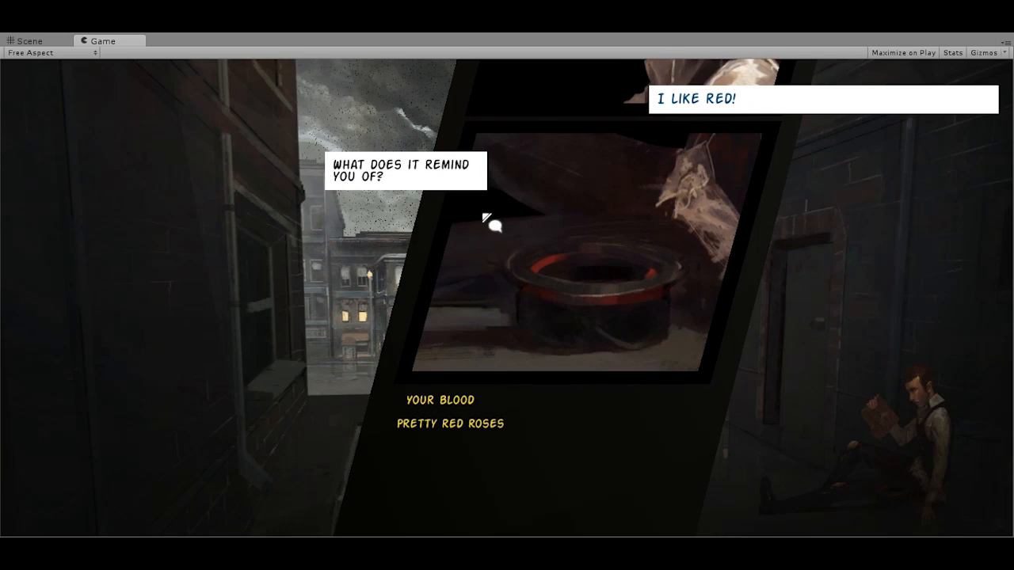
{"action": "mouse_move", "coordinate": [495, 393]}
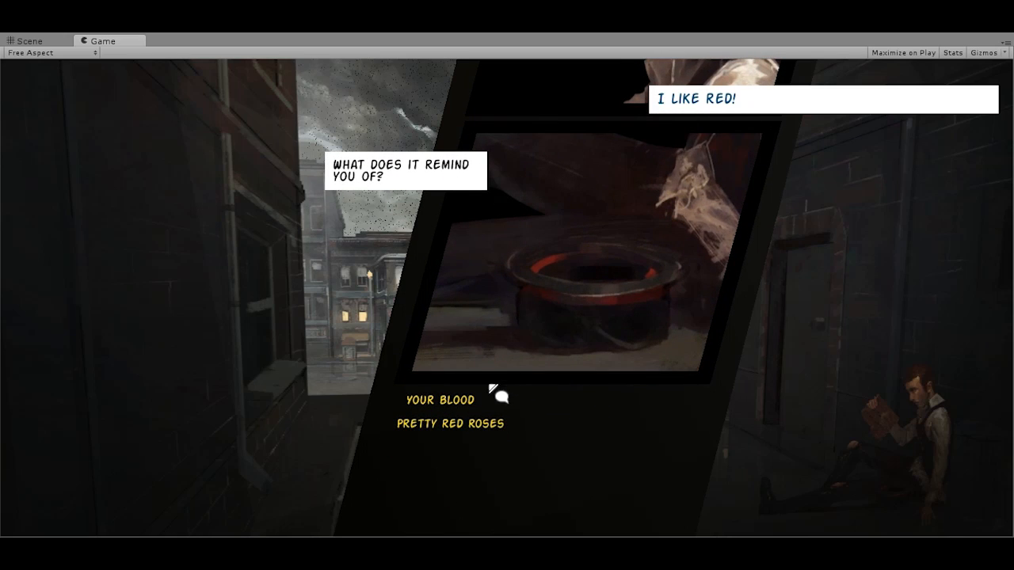
{"action": "mouse_move", "coordinate": [819, 309]}
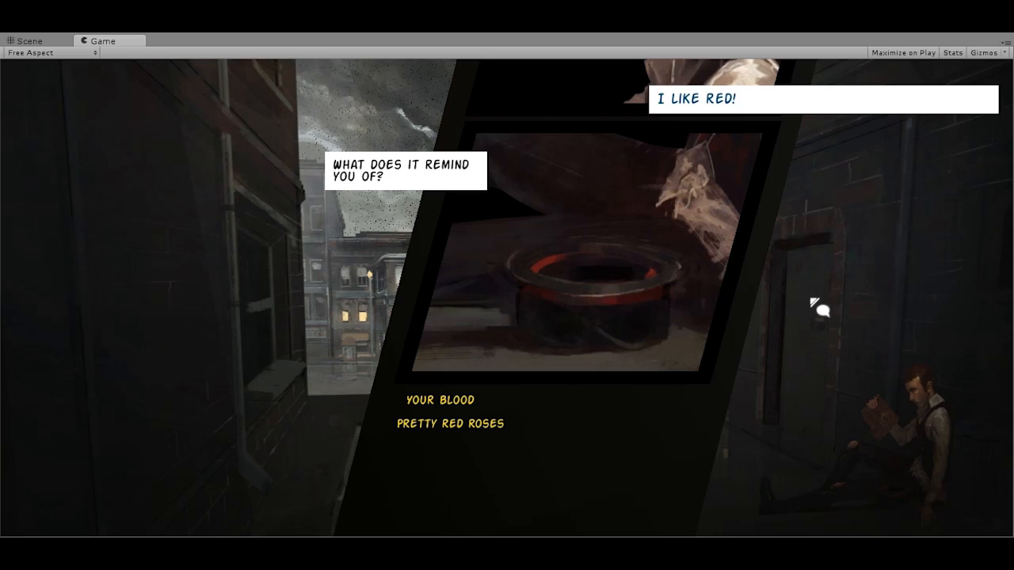
{"action": "mouse_move", "coordinate": [820, 304]}
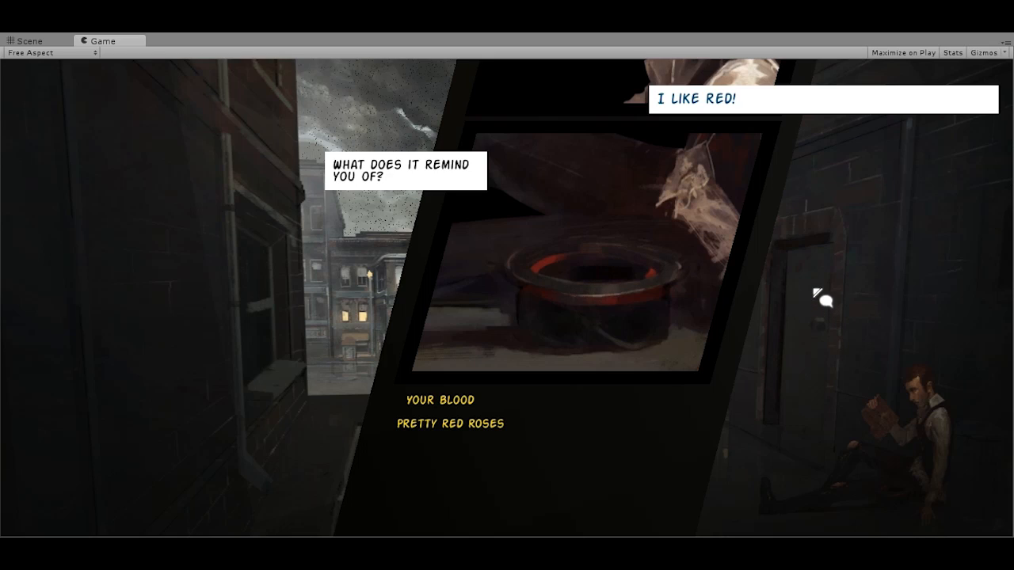
{"action": "mouse_move", "coordinate": [814, 285]}
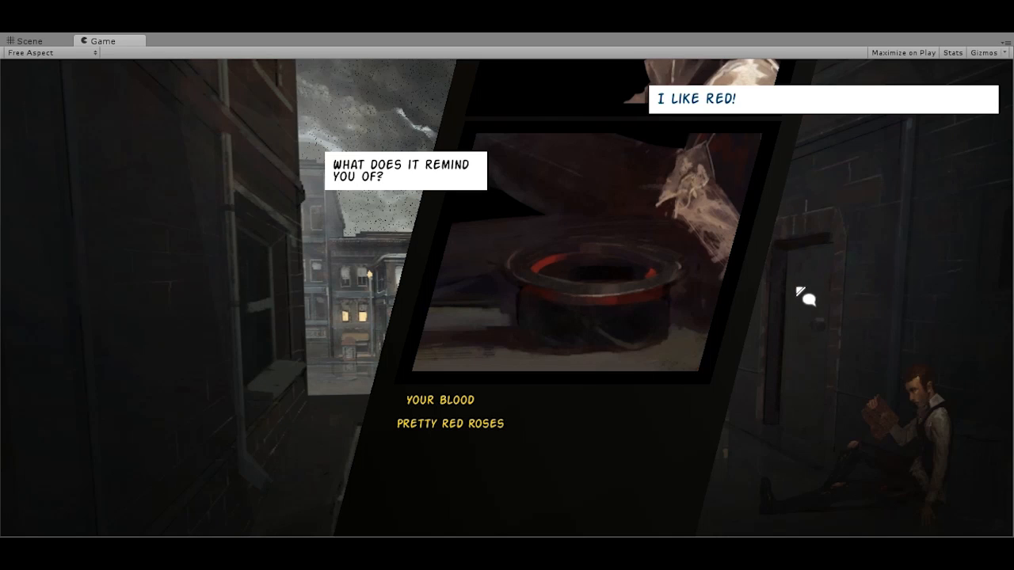
{"action": "mouse_move", "coordinate": [456, 406]}
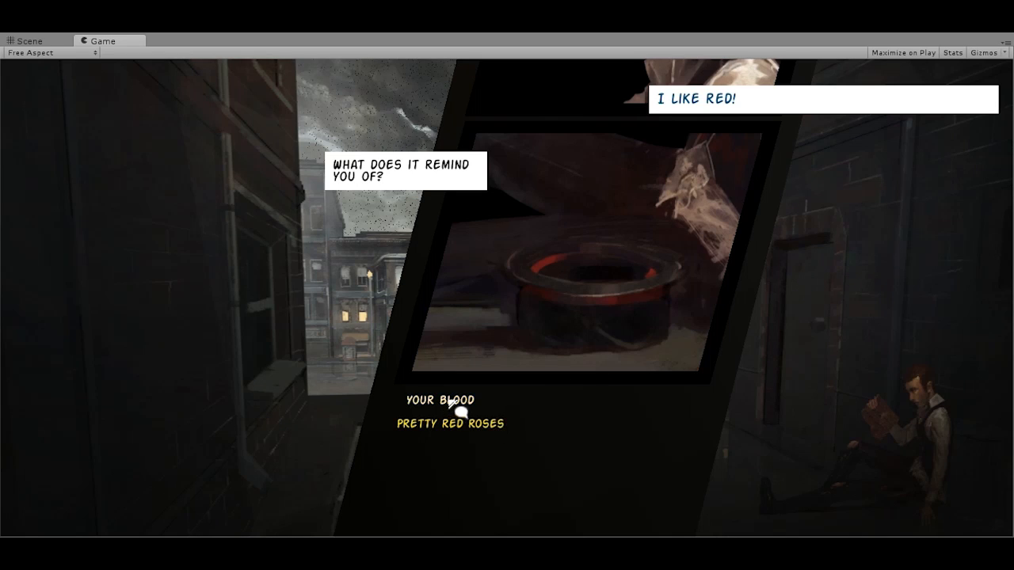